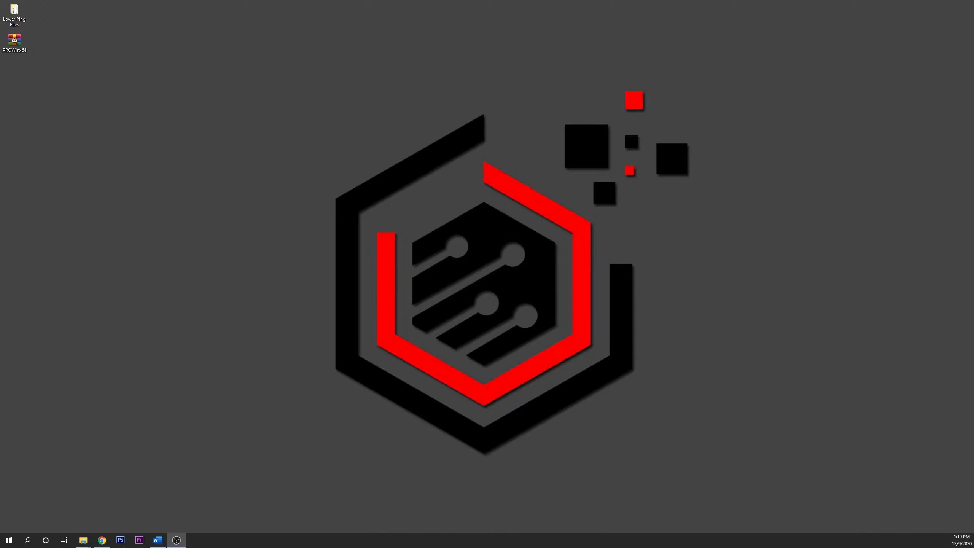
# Reach Control Panel from a File Explorer window via the address bar.
pyautogui.click(83, 540)
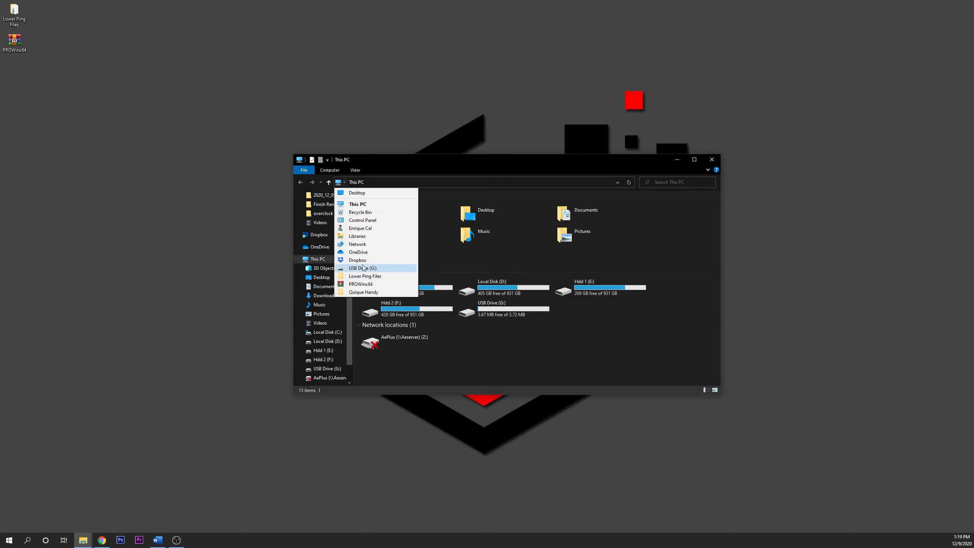
pyautogui.click(362, 220)
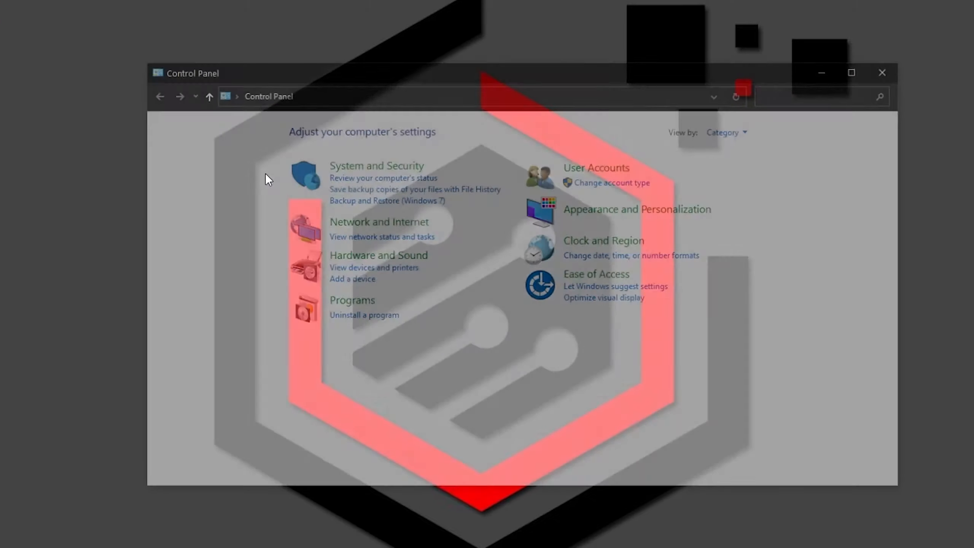
# Show all Control Panel items, enter Network and Sharing Center and its adapter connections list.
pyautogui.click(724, 132)
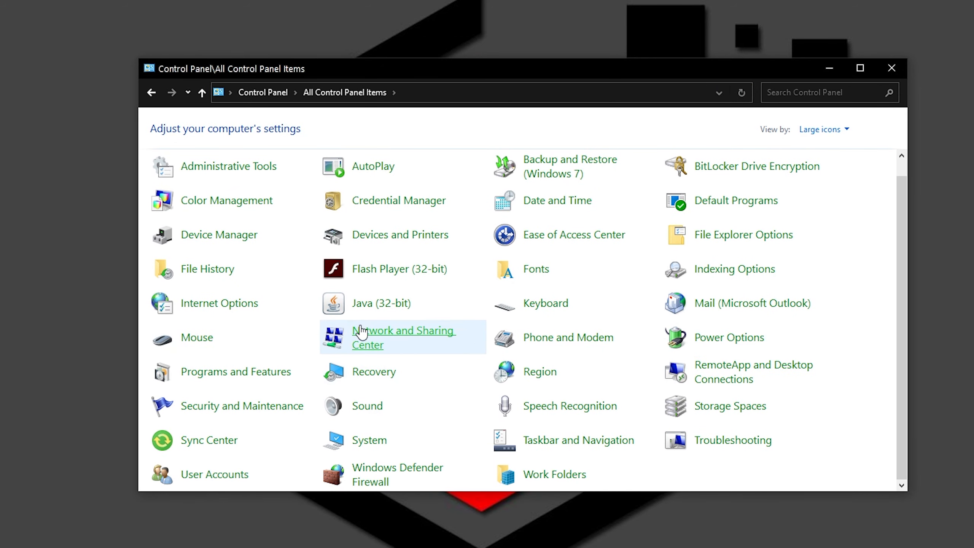
pyautogui.moveTo(377, 338)
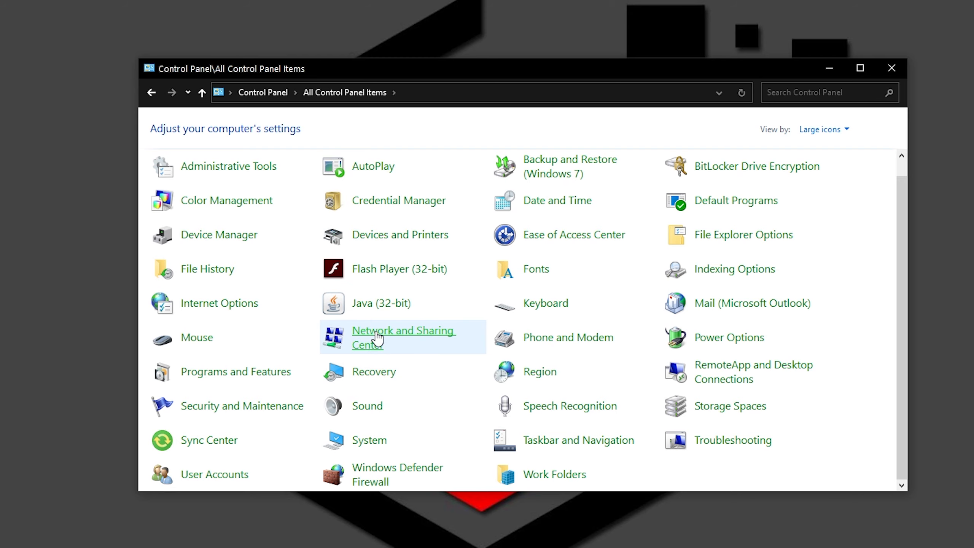
pyautogui.click(404, 338)
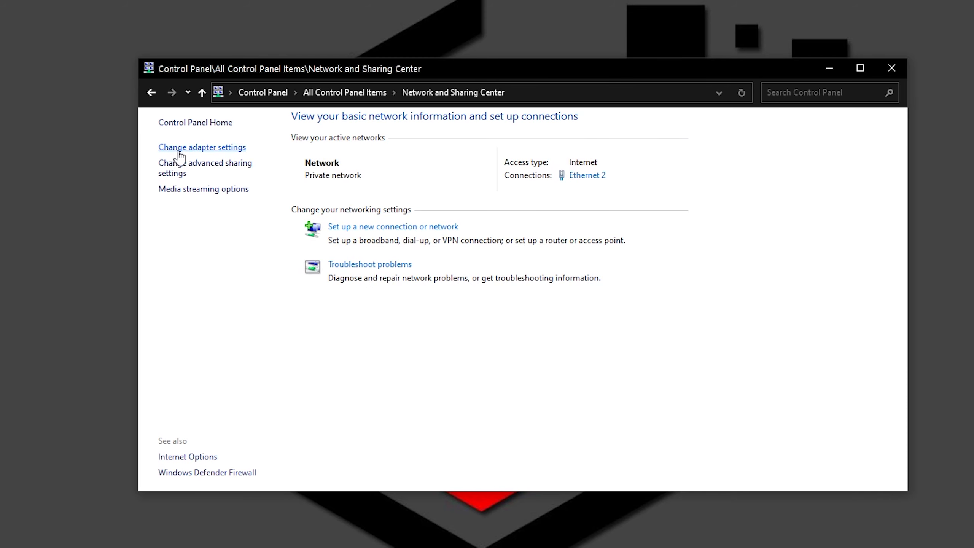
pyautogui.click(201, 147)
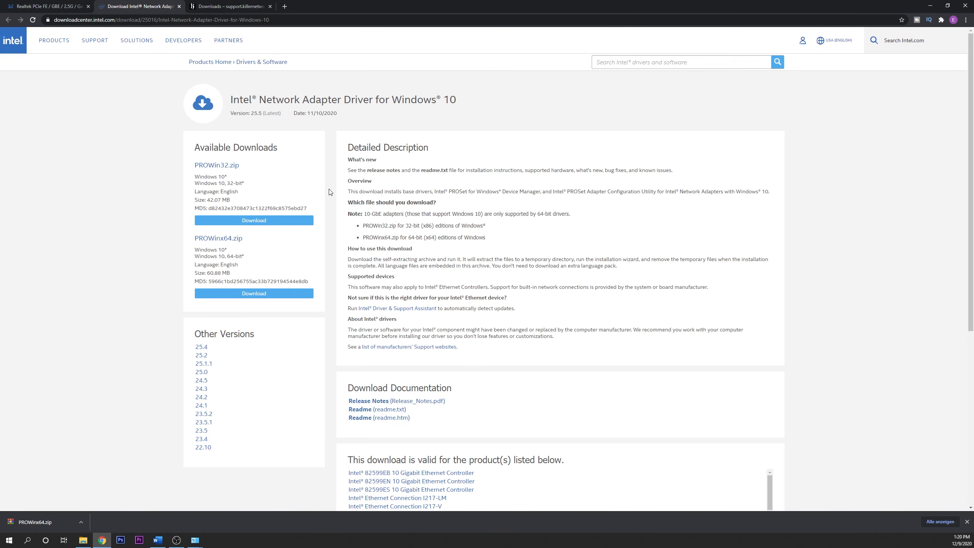
pyautogui.moveTo(240, 182)
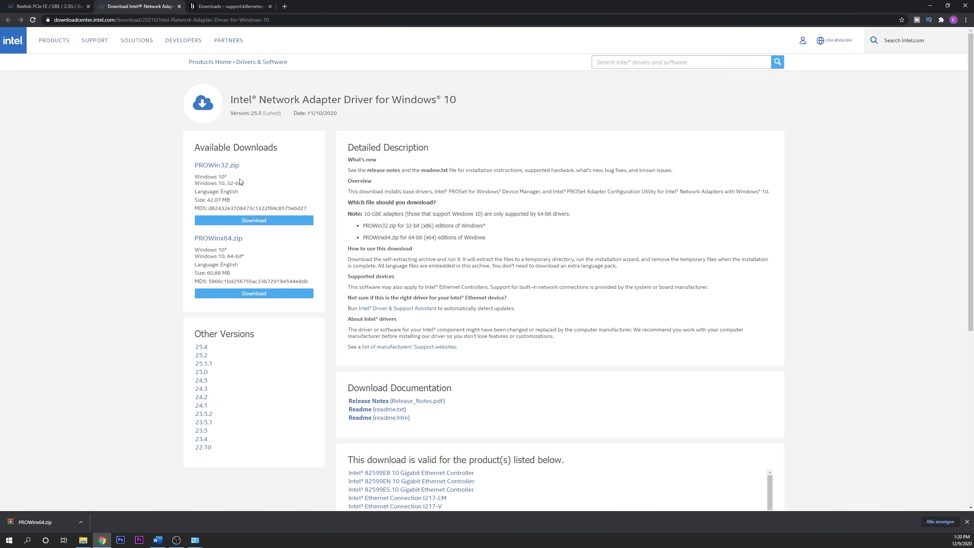
pyautogui.moveTo(265, 255)
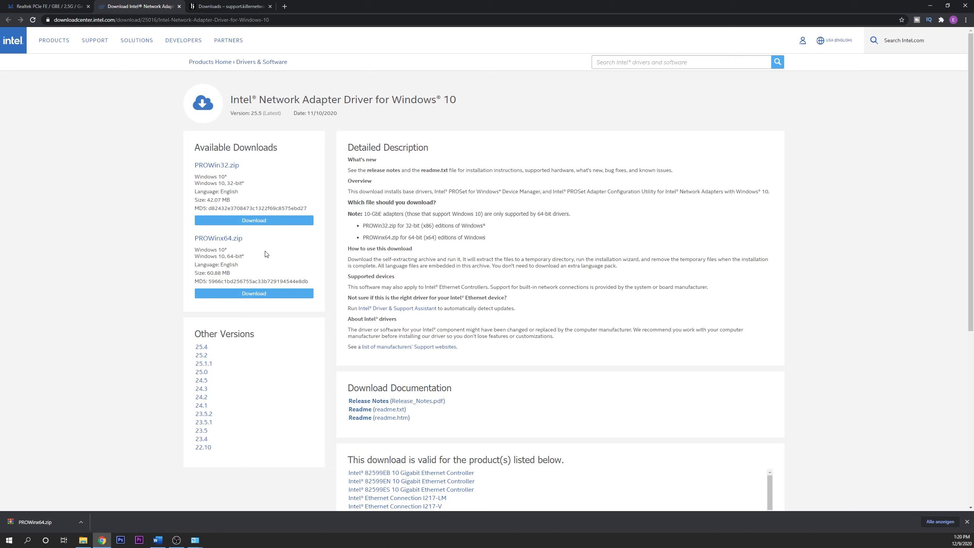
pyautogui.moveTo(258, 253)
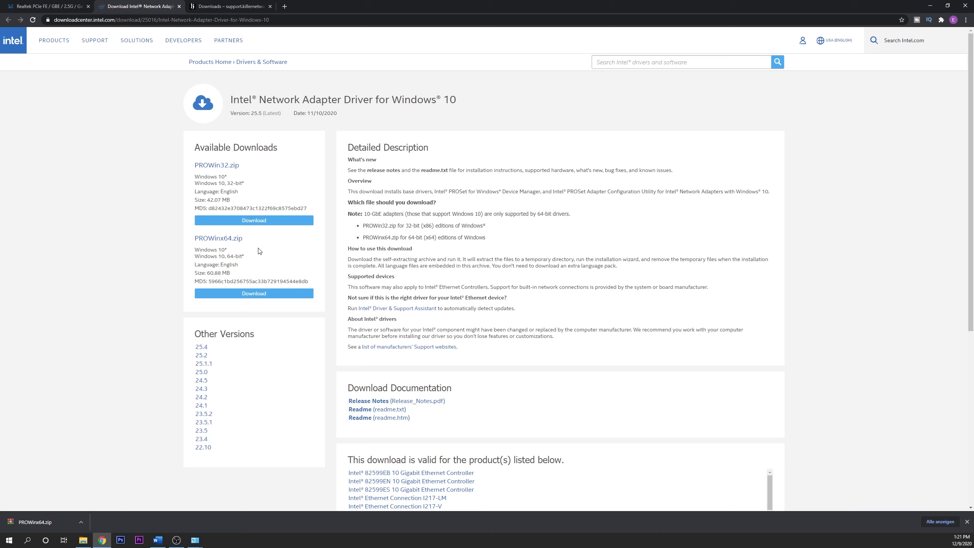
pyautogui.moveTo(253, 298)
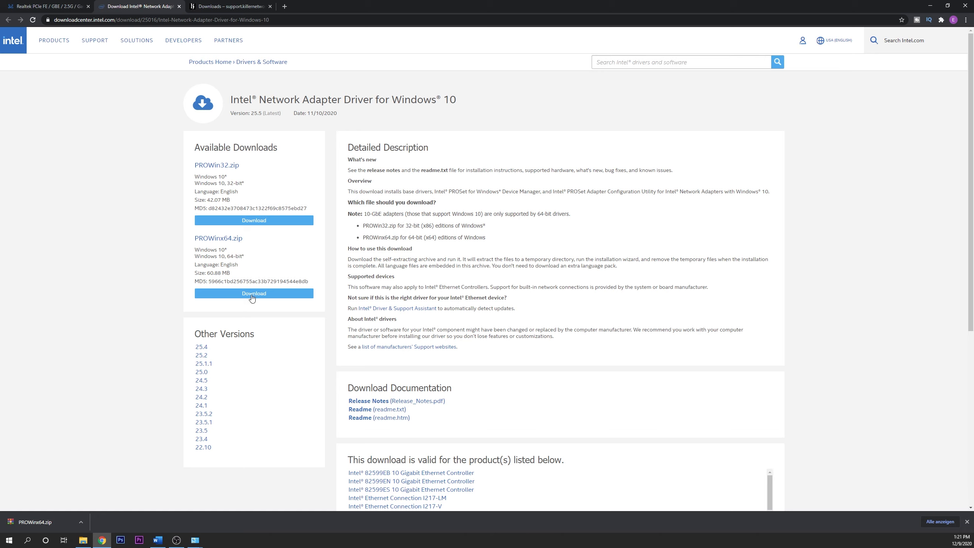
pyautogui.moveTo(100, 283)
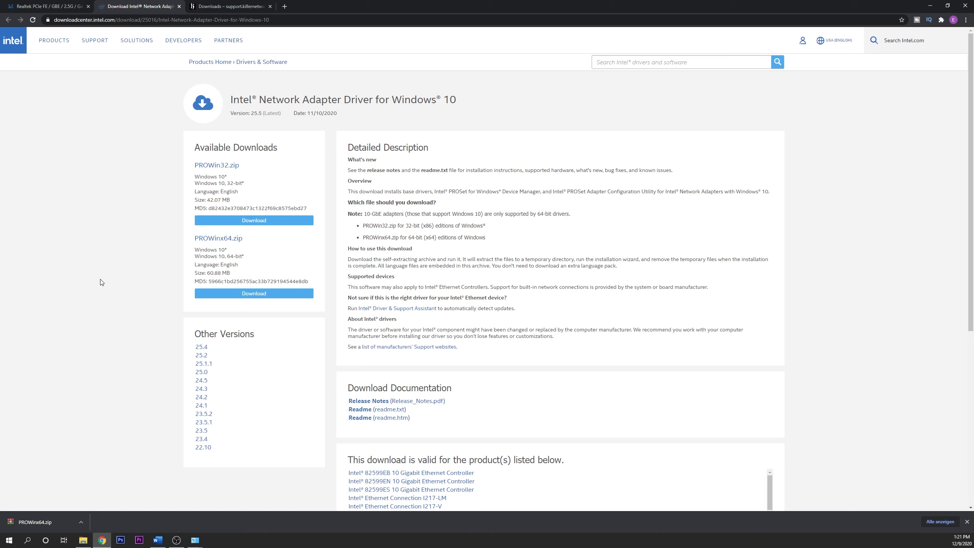
# Request the Realtek Win10 auto-installer download up to the captcha, then show the Killer downloads page.
pyautogui.click(47, 6)
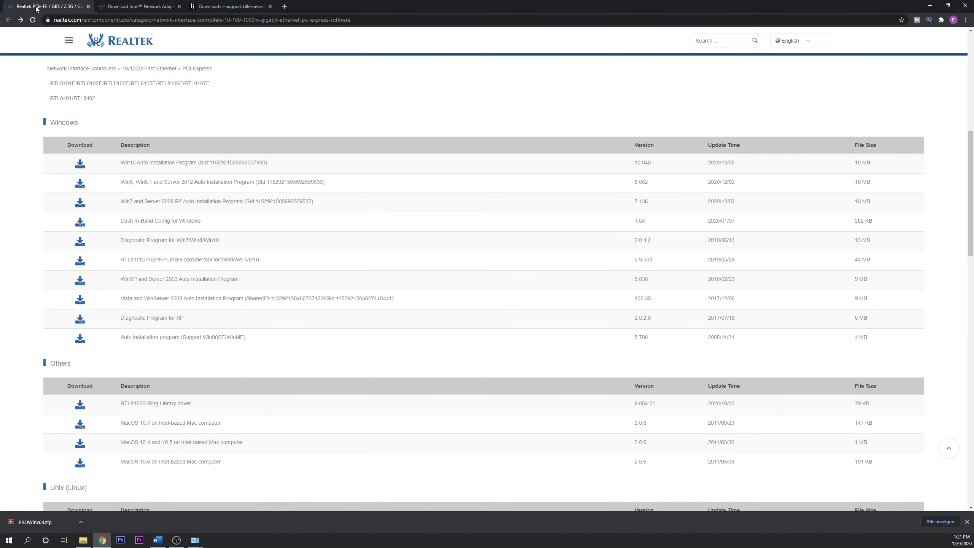
pyautogui.moveTo(146, 170)
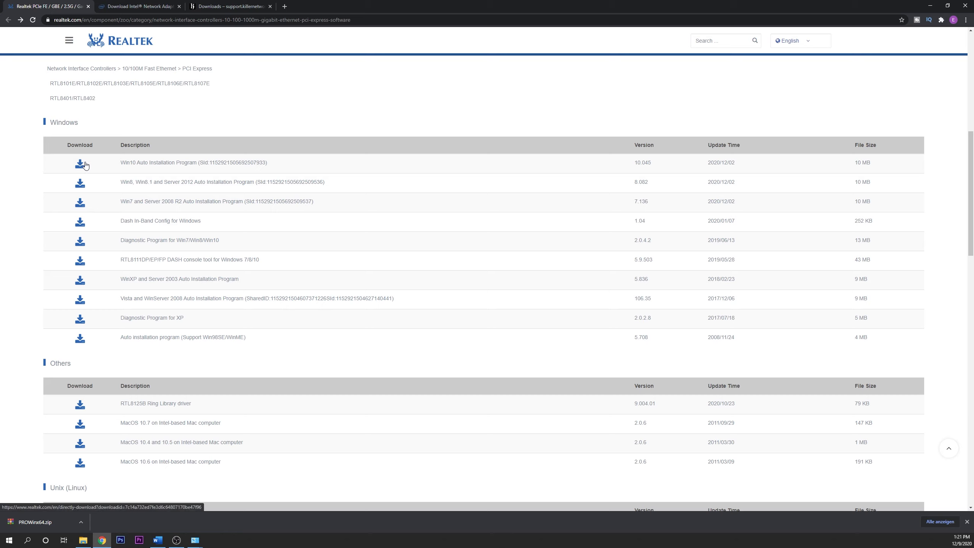
pyautogui.click(80, 163)
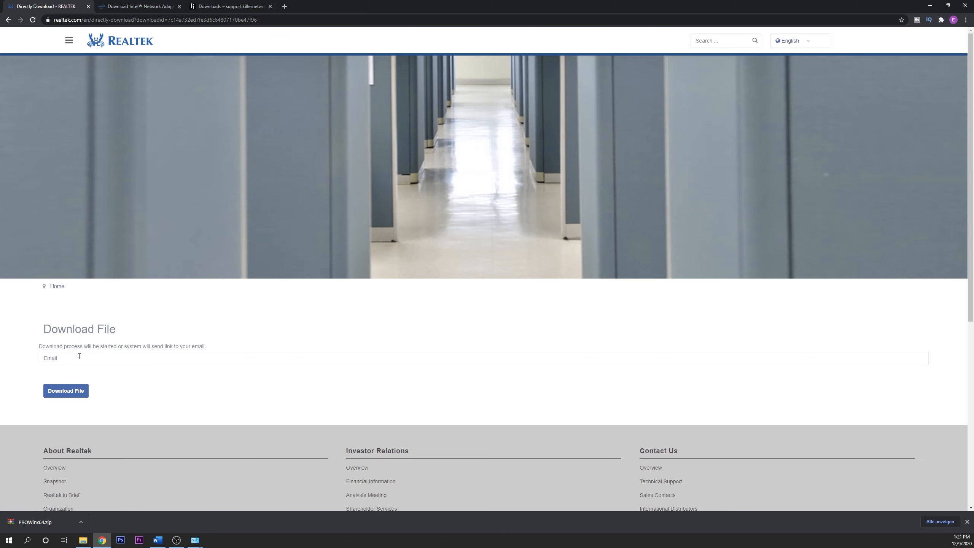
pyautogui.click(65, 391)
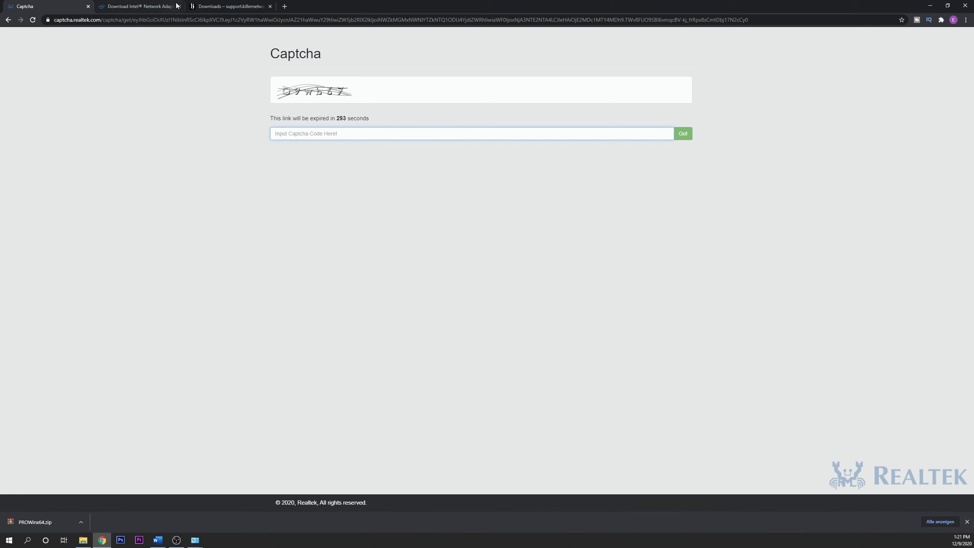
pyautogui.click(231, 6)
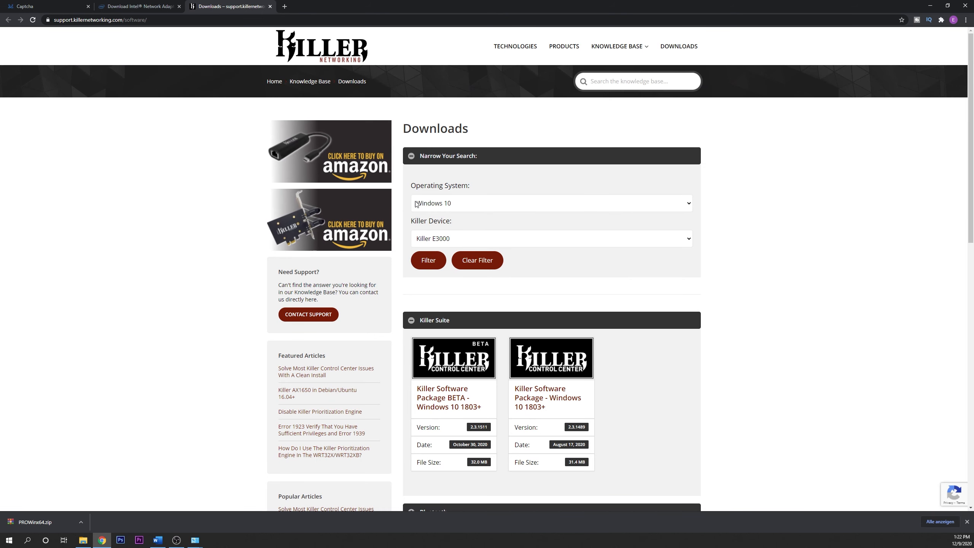
pyautogui.moveTo(851, 337)
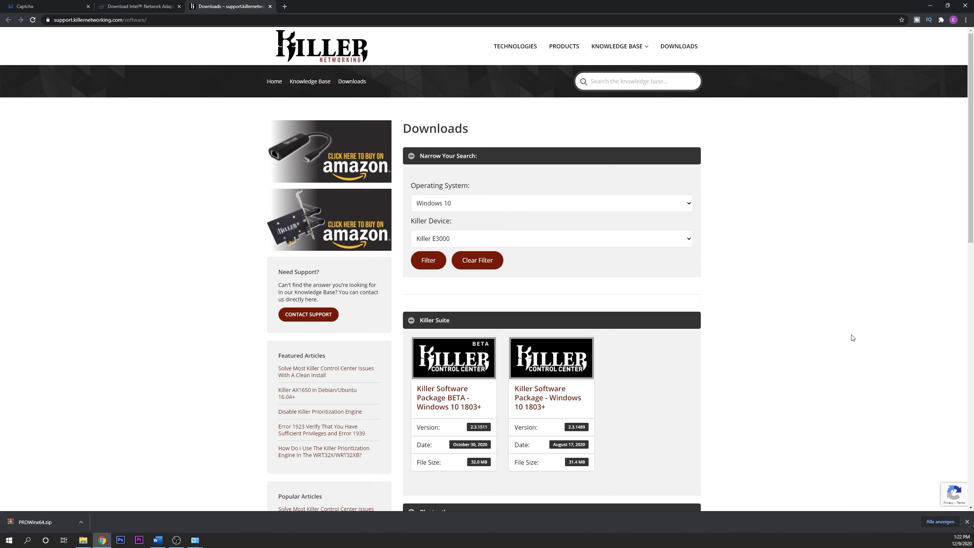
# Expand Driver Only Packages to reveal Killer Drivers Installation 64-bit 2.2.1460.
pyautogui.click(411, 320)
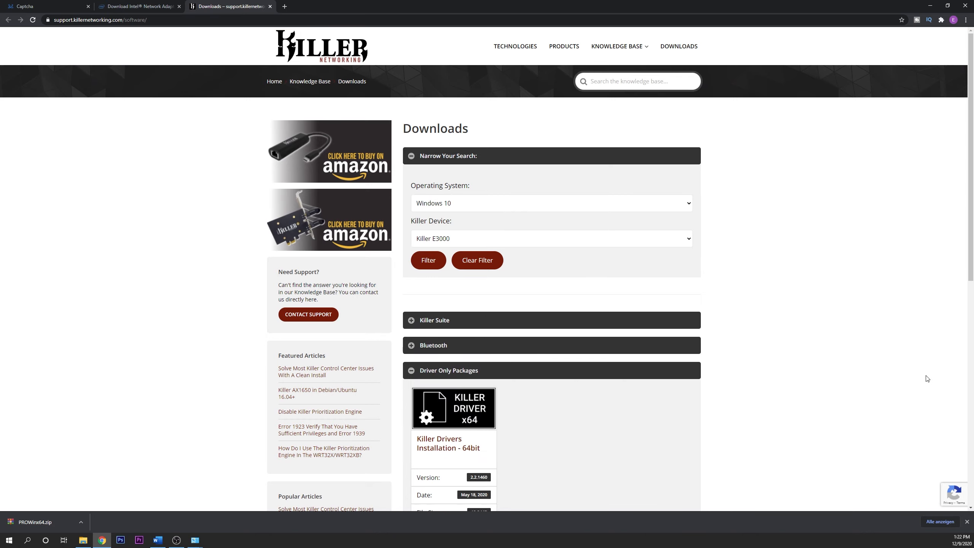
pyautogui.scroll(-3)
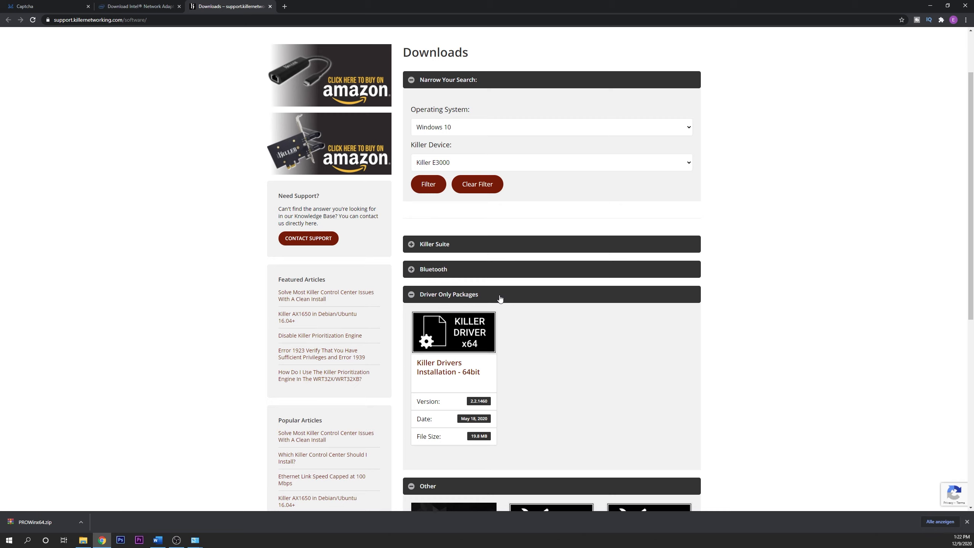
pyautogui.moveTo(845, 354)
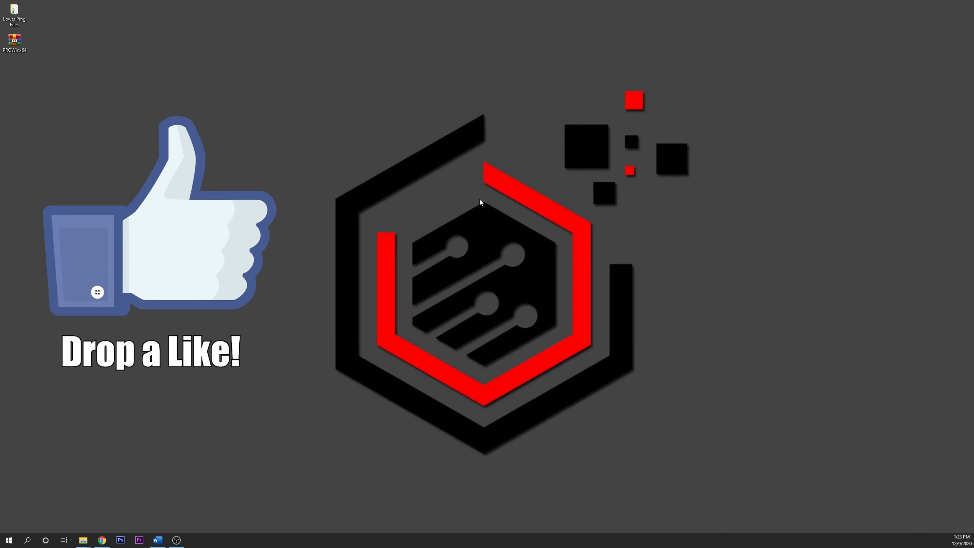
pyautogui.moveTo(479, 198)
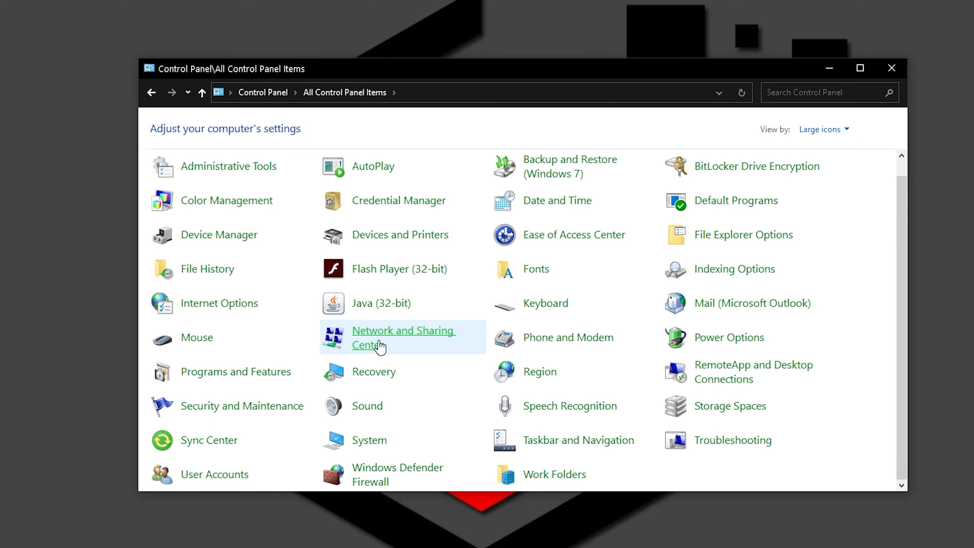
# From the adapter connections list, bring up the Ethernet 2 adapter's Properties dialog.
pyautogui.click(403, 337)
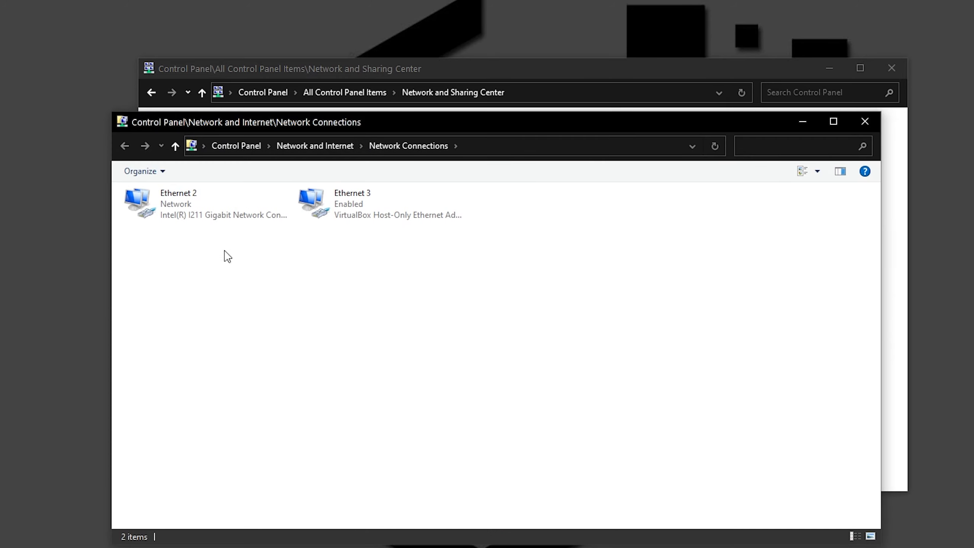
pyautogui.click(186, 204)
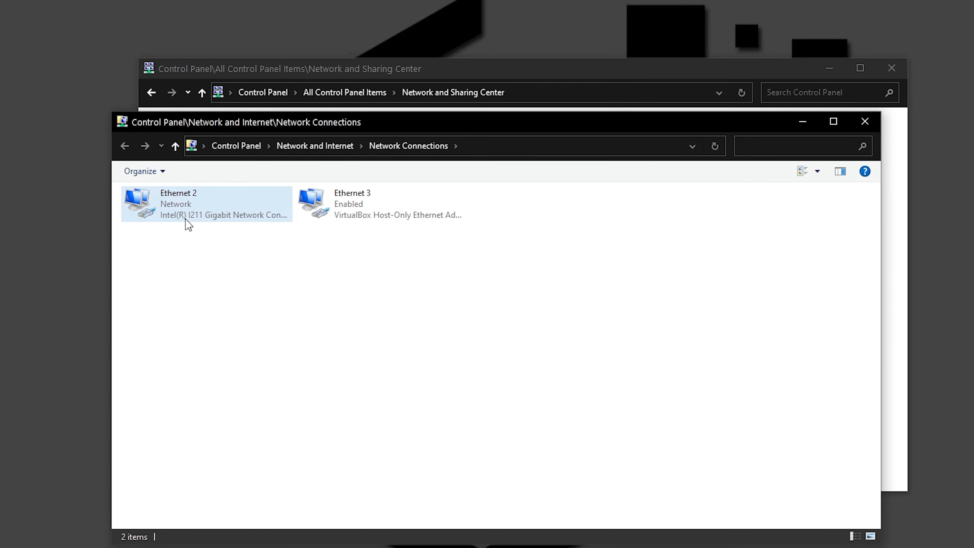
pyautogui.rightClick(205, 204)
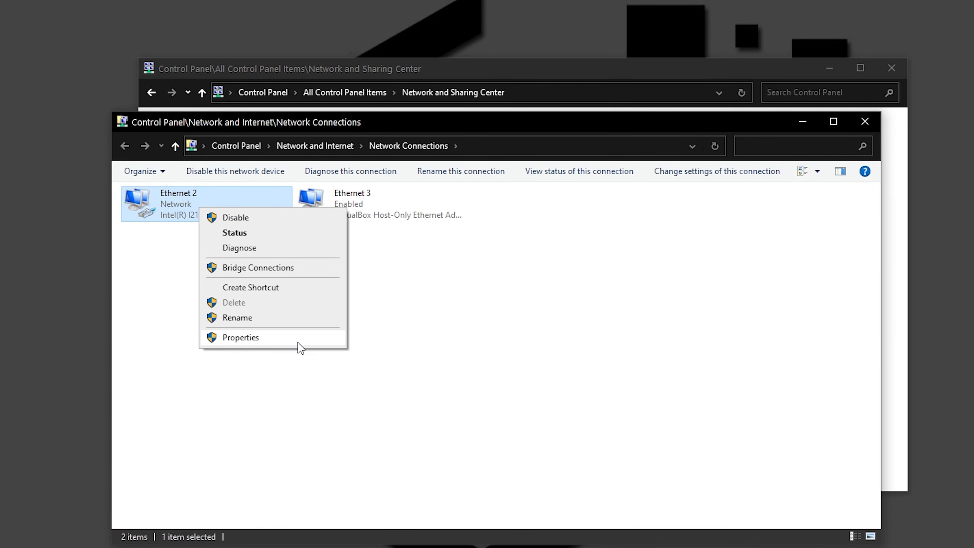
pyautogui.click(240, 338)
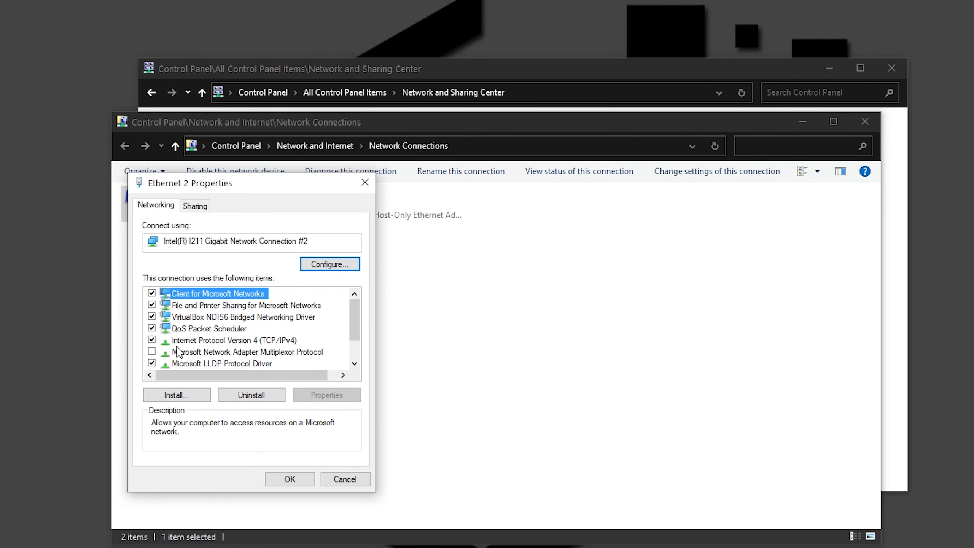
# Show the Internet Protocol Version 4 (TCP/IPv4) properties for Ethernet 2.
pyautogui.click(234, 340)
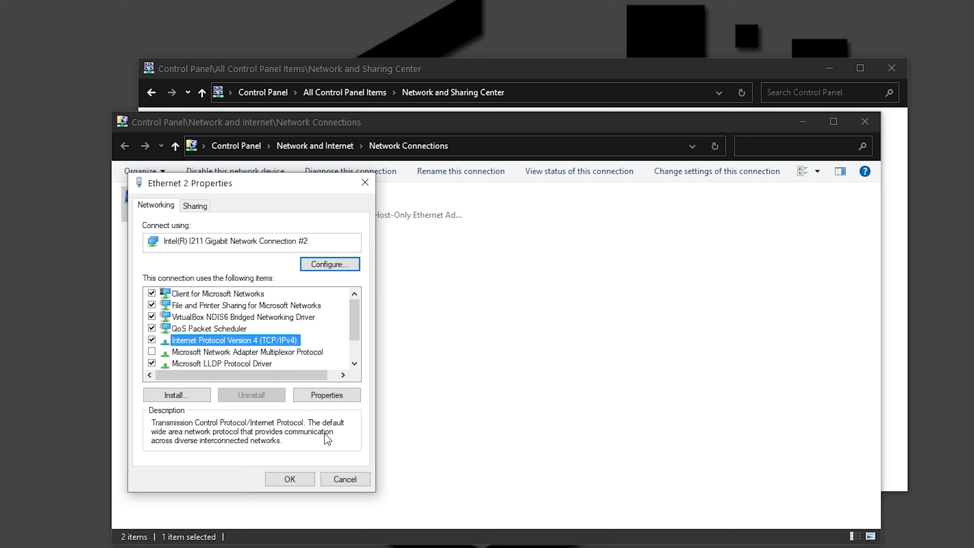
pyautogui.click(327, 395)
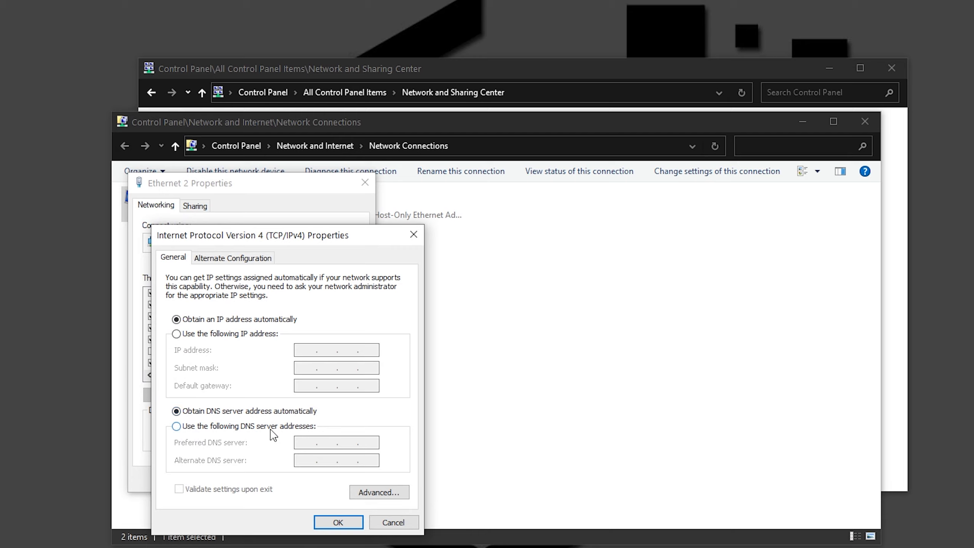
# Manually set IPv4 DNS servers 1.1.1.1 and 1.0.0.1, confirm, and select the IPv6 entry.
pyautogui.click(177, 426)
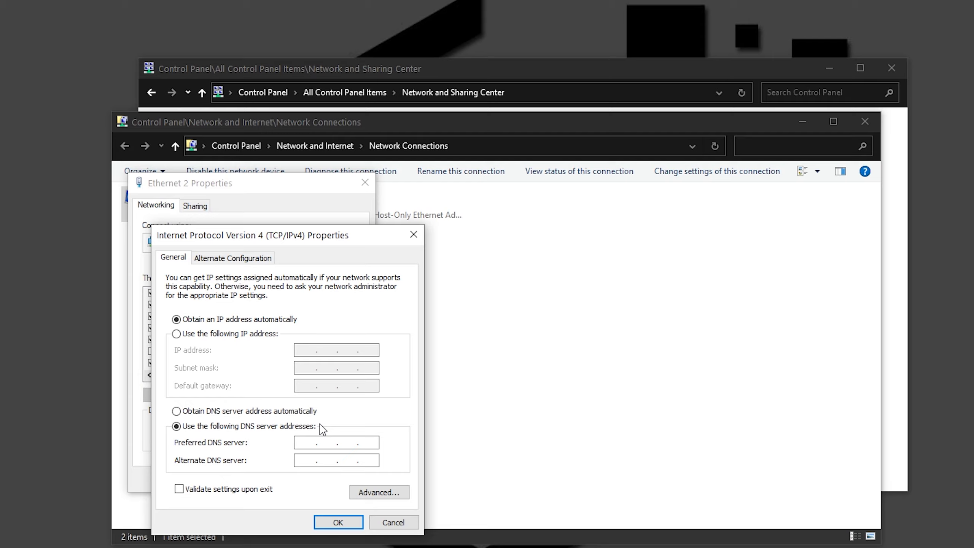
pyautogui.write('1')
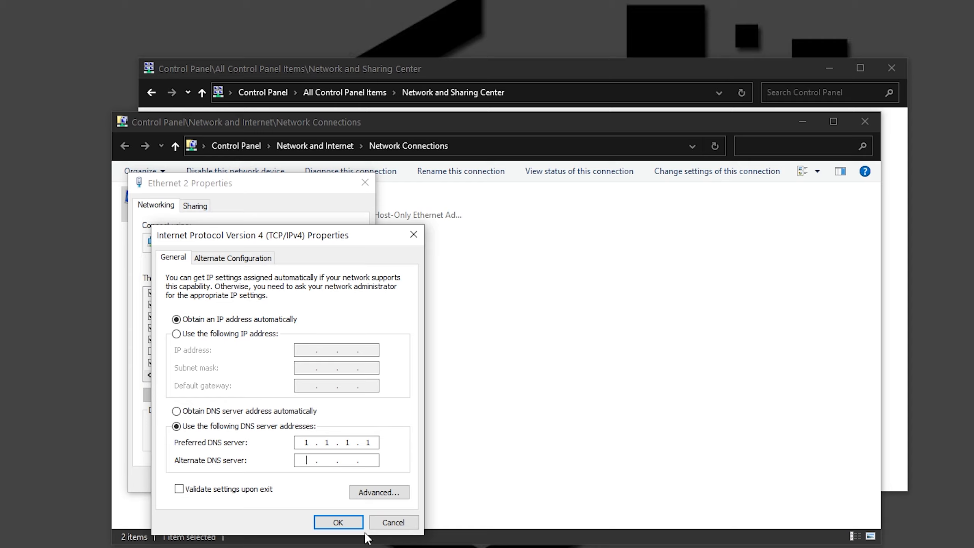
pyautogui.write('1.0.0.1')
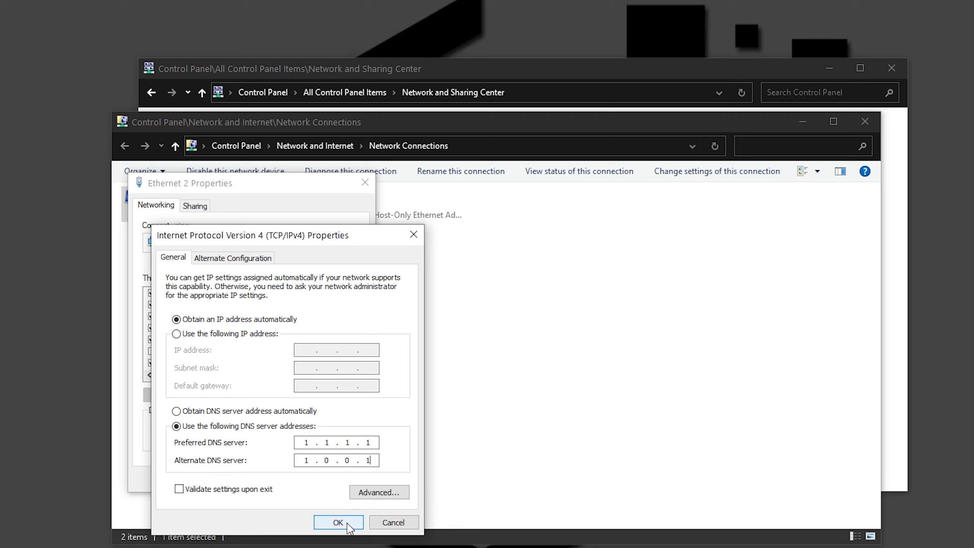
pyautogui.click(337, 522)
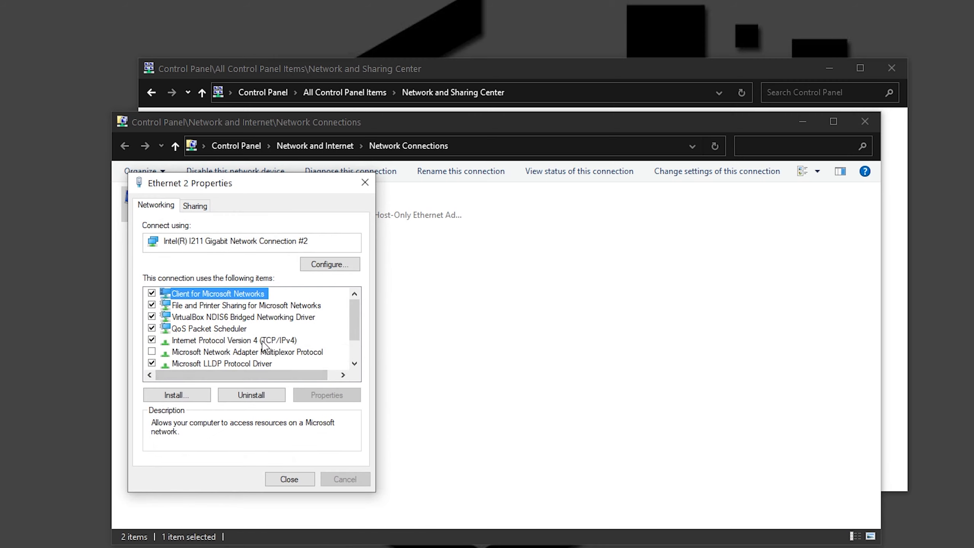
pyautogui.scroll(-3)
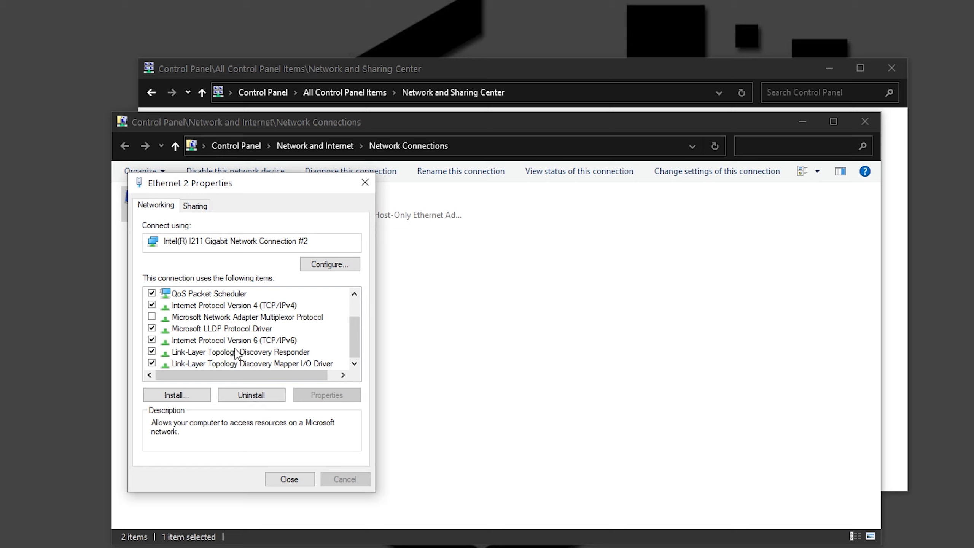
pyautogui.click(234, 340)
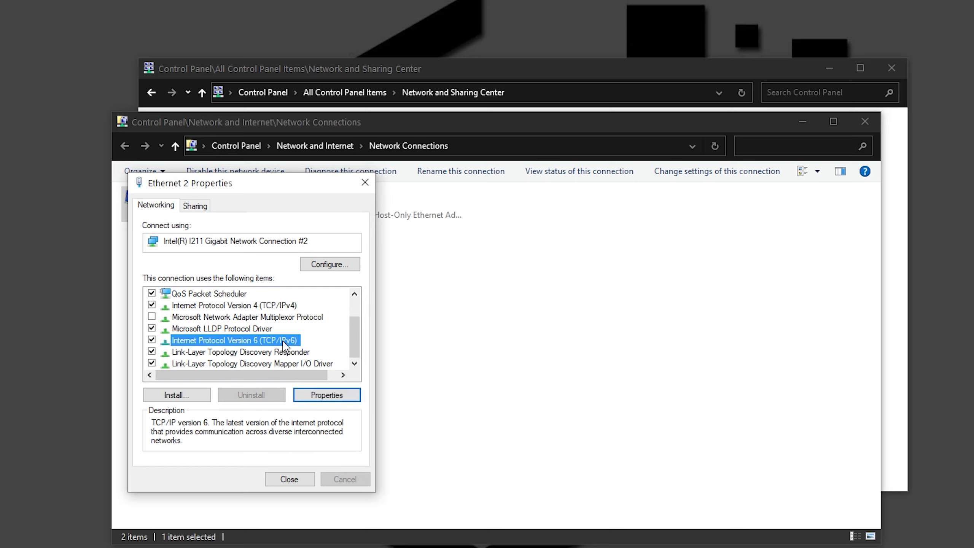
# Manually set Ethernet 2's preferred and alternate IPv6 DNS to Cloudflare's 2606:4700 addresses and confirm.
pyautogui.click(326, 395)
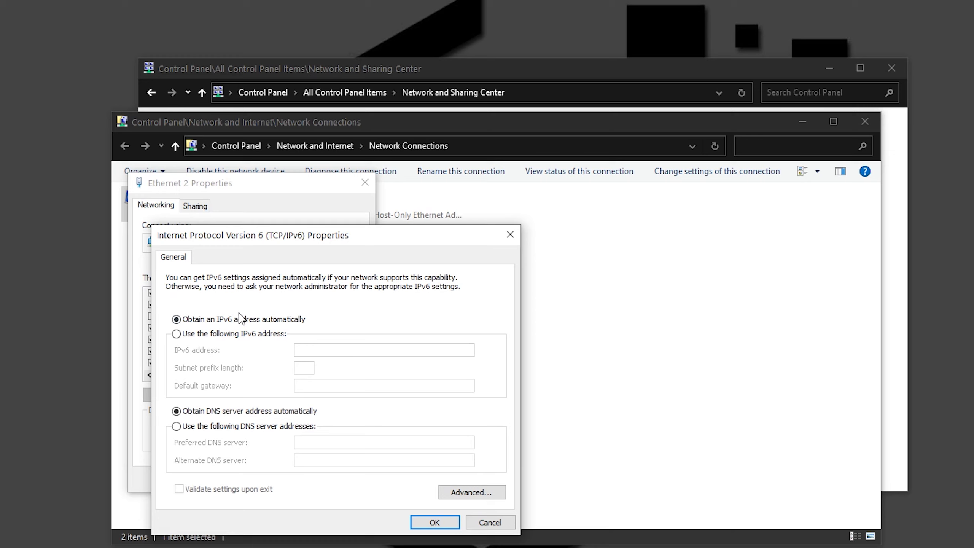
pyautogui.click(176, 426)
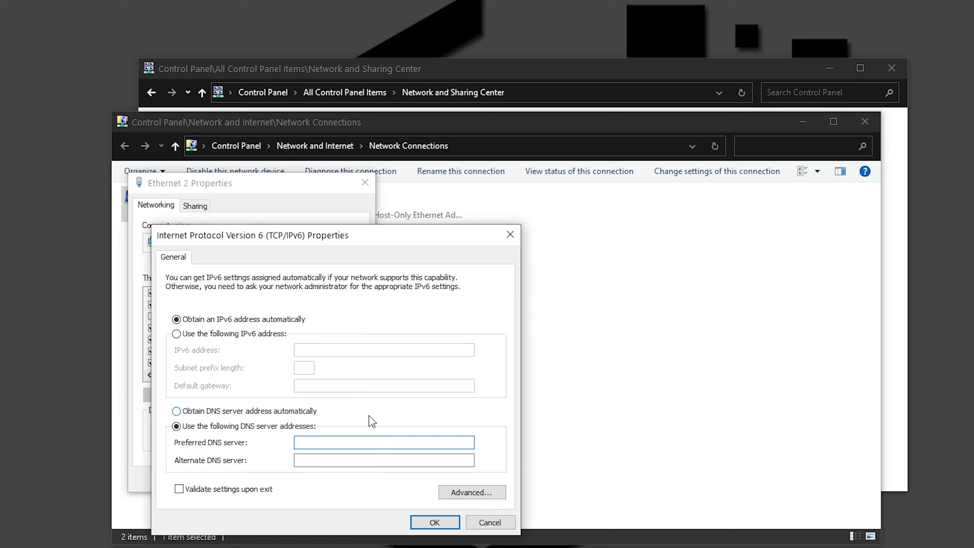
pyautogui.write('2606:4700::111')
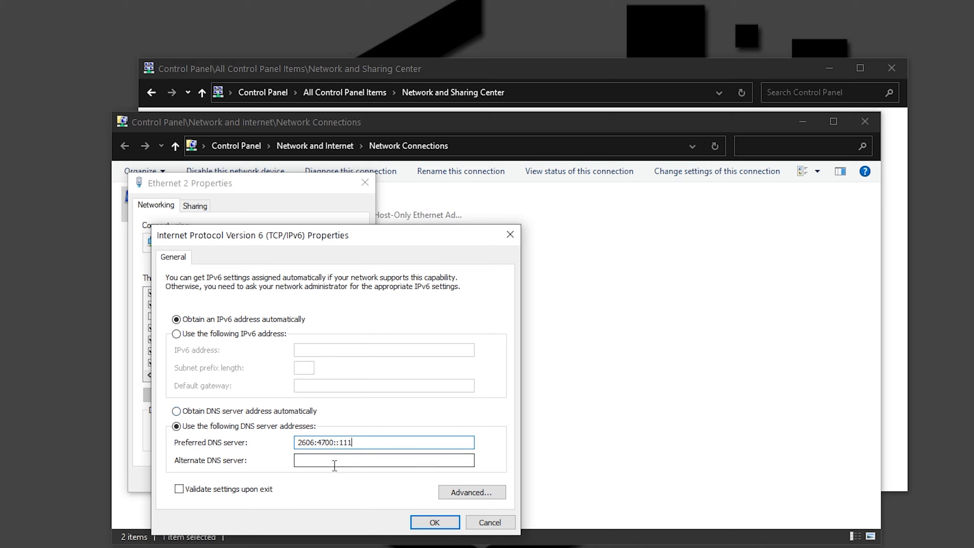
pyautogui.click(383, 459)
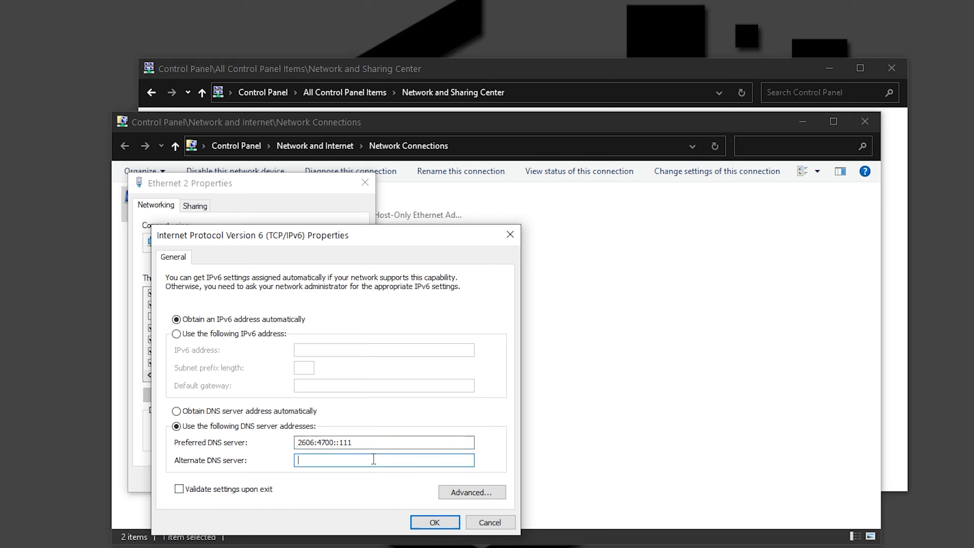
pyautogui.write('2606:4700:4700::')
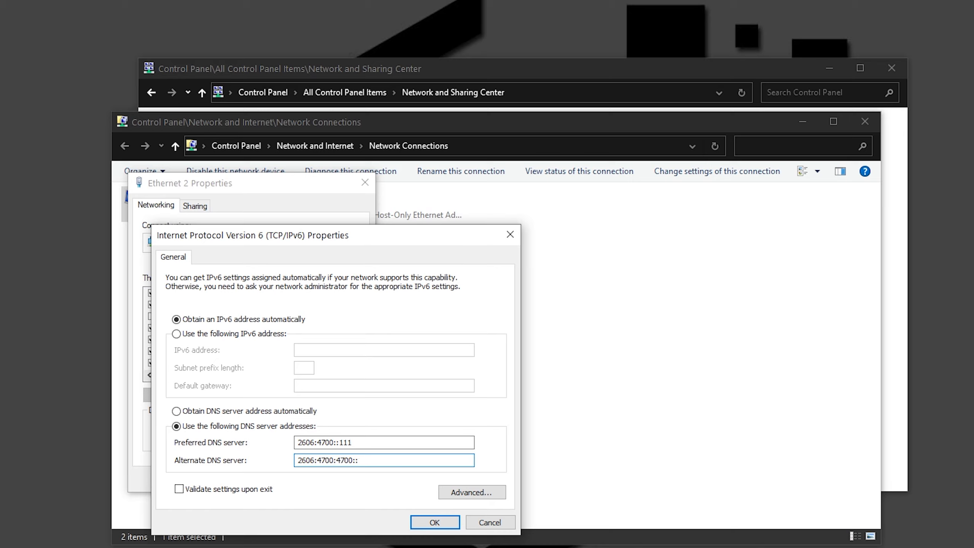
pyautogui.click(435, 522)
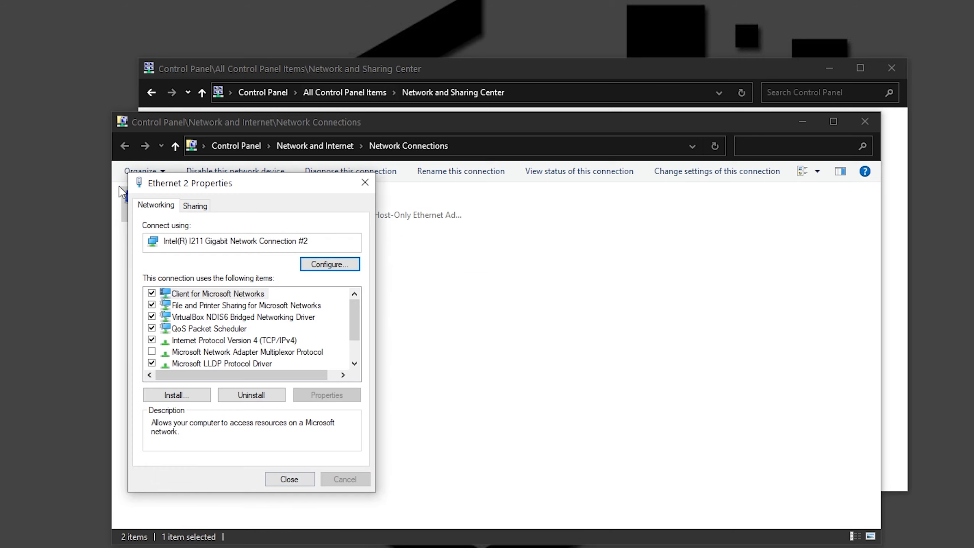
# Close Ethernet 2 Properties and bring up the adapter's action menu in Network Connections.
pyautogui.click(289, 480)
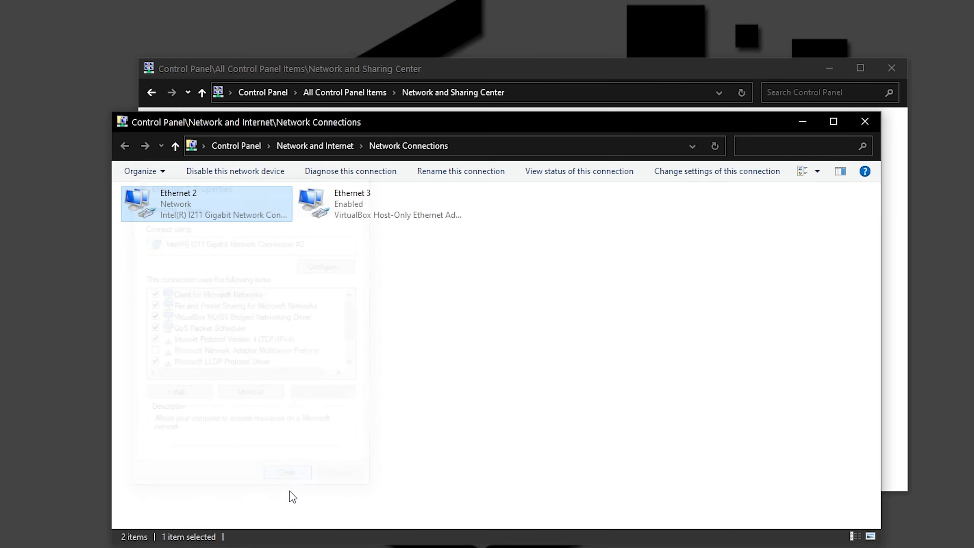
pyautogui.click(287, 472)
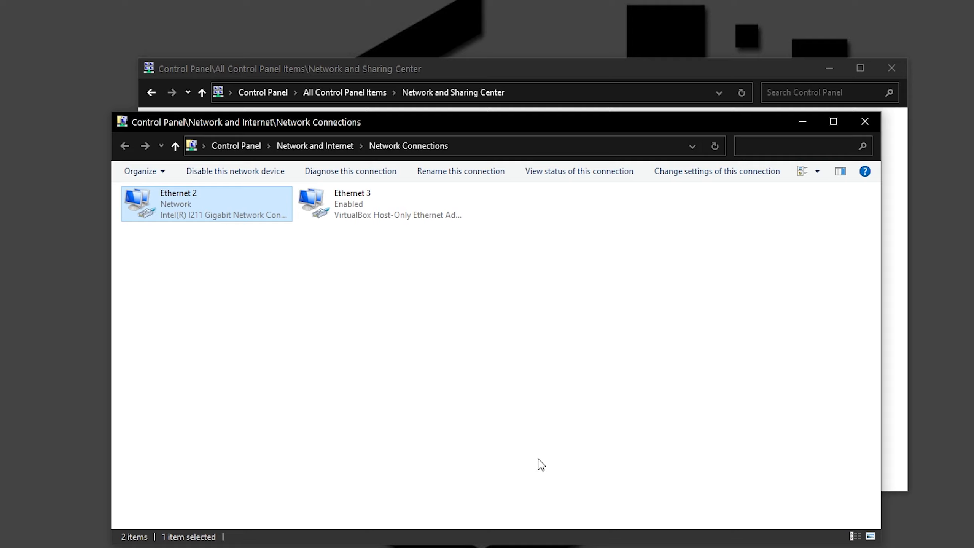
pyautogui.moveTo(182, 210)
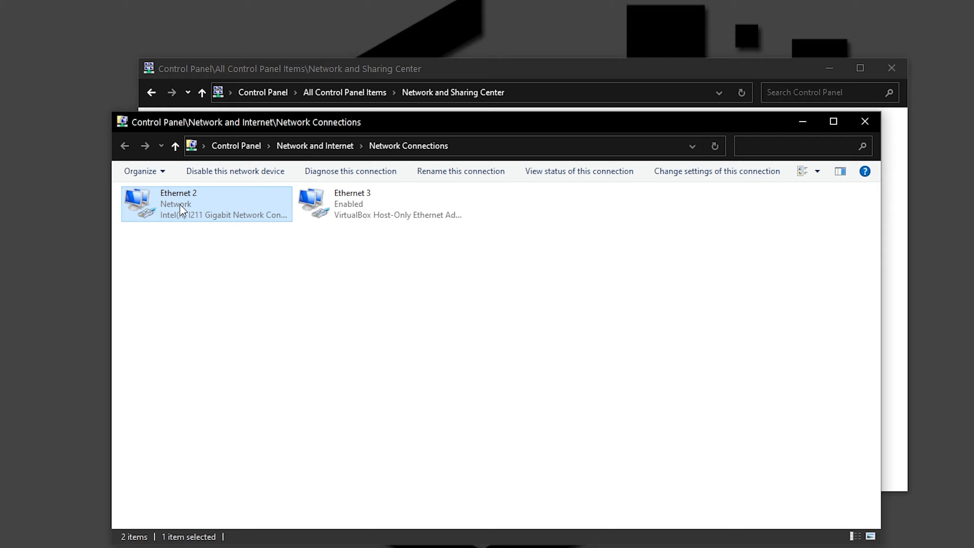
pyautogui.moveTo(311, 274)
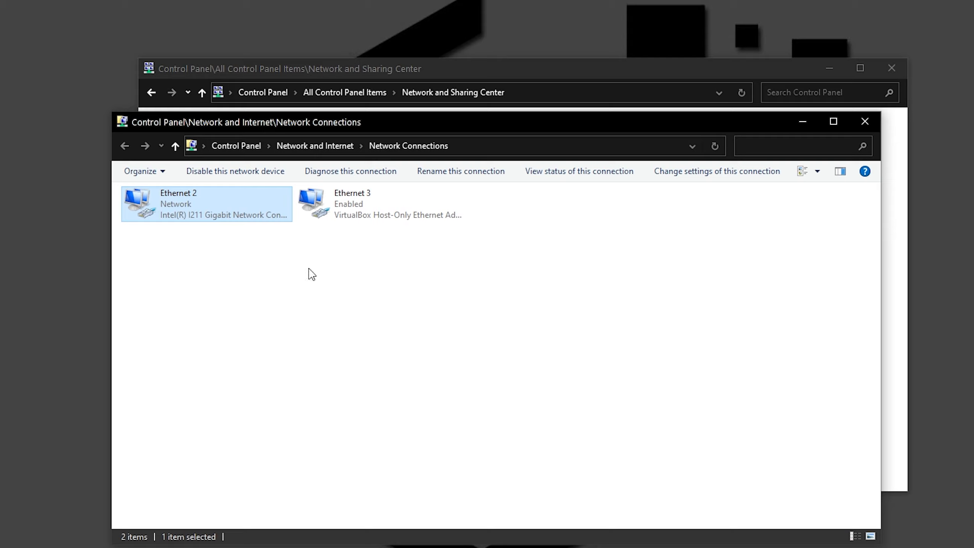
pyautogui.rightClick(205, 204)
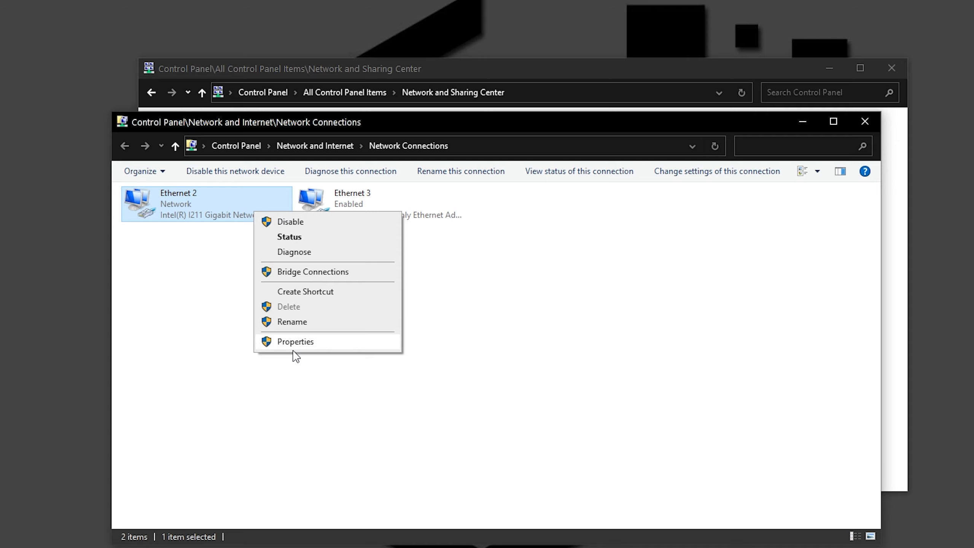
# In the Intel I211 device's Power Management, disallow turning it off to save power and confirm.
pyautogui.click(295, 341)
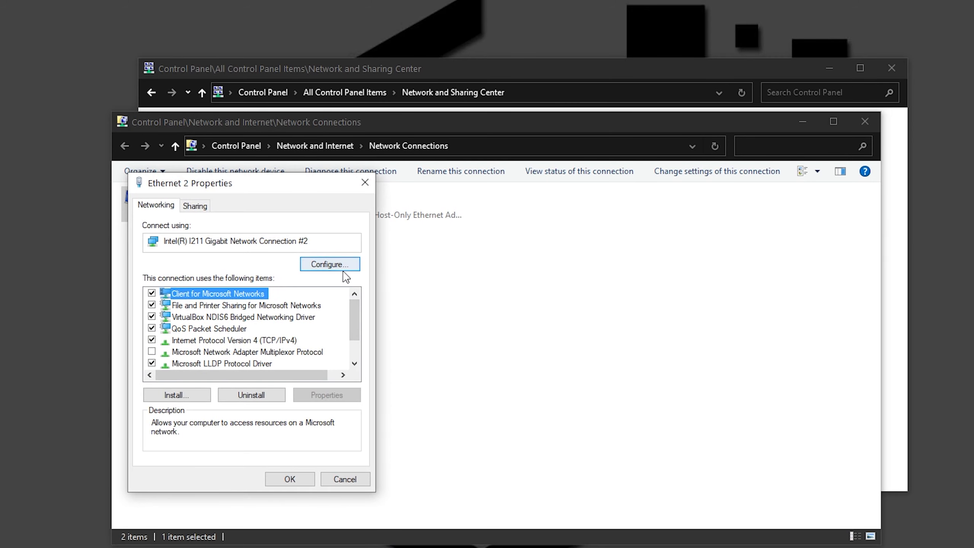
pyautogui.click(329, 264)
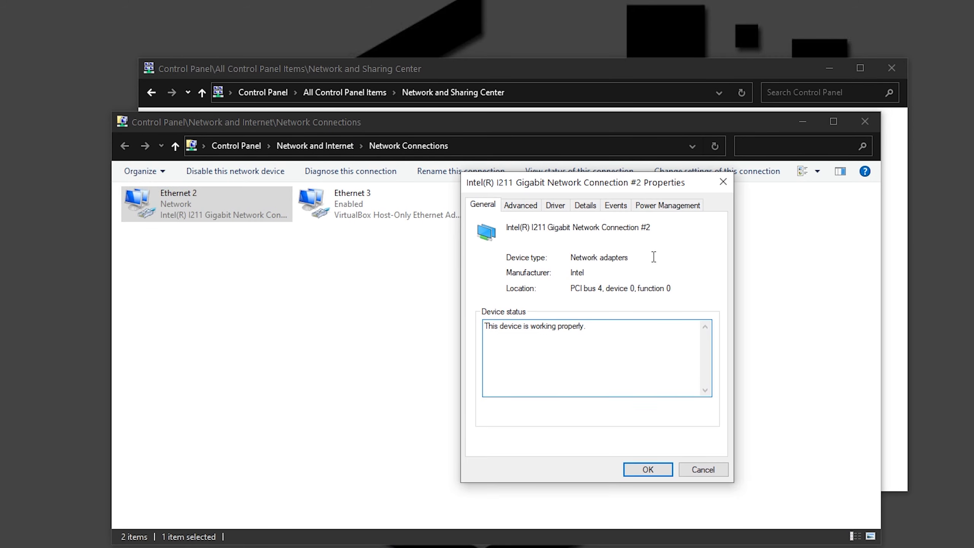
pyautogui.click(667, 205)
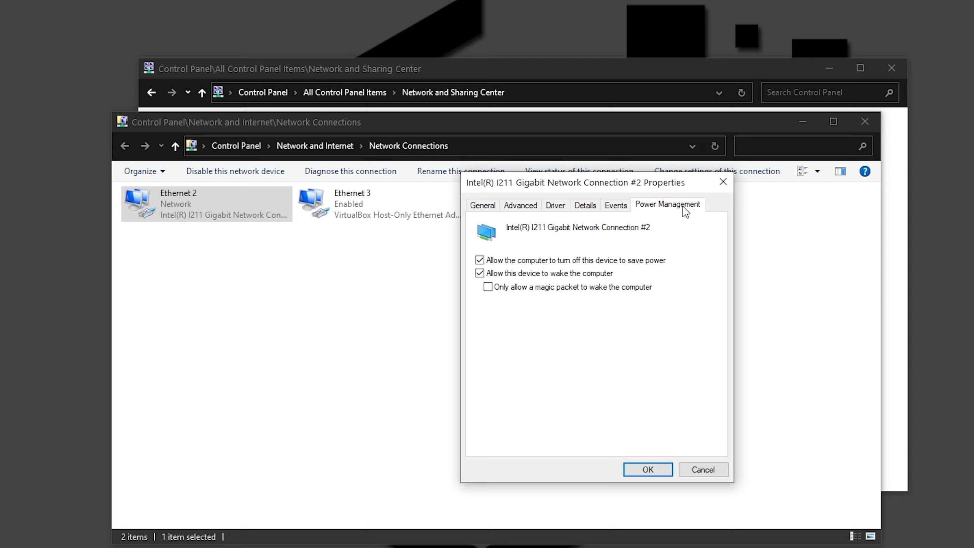
pyautogui.click(479, 260)
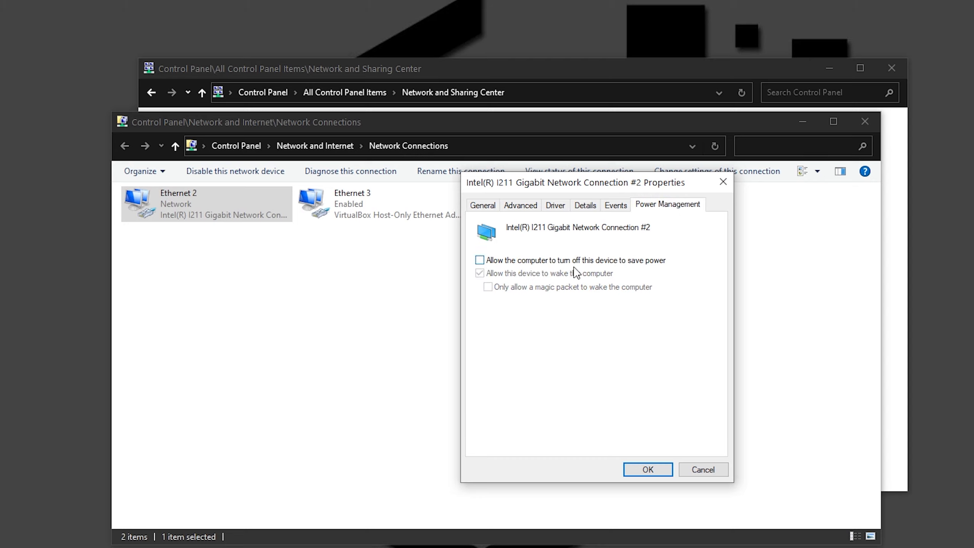
pyautogui.moveTo(658, 298)
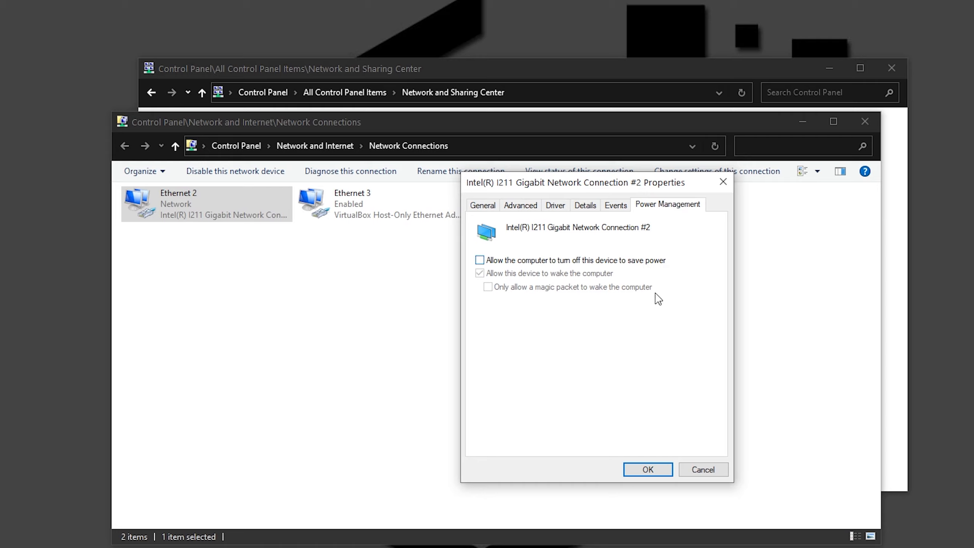
pyautogui.click(647, 469)
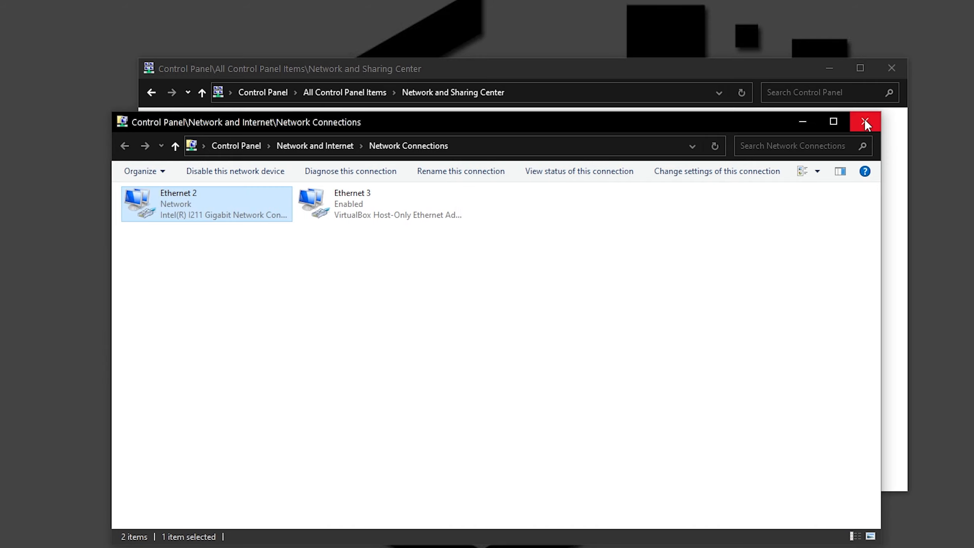
# Close the Network Connections window, leaving the desktop clear.
pyautogui.click(865, 121)
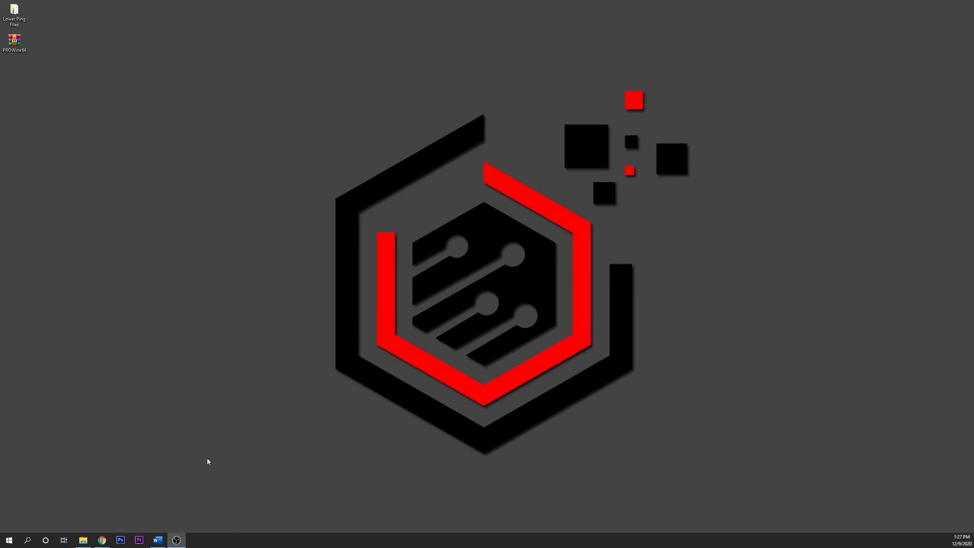
pyautogui.moveTo(386, 407)
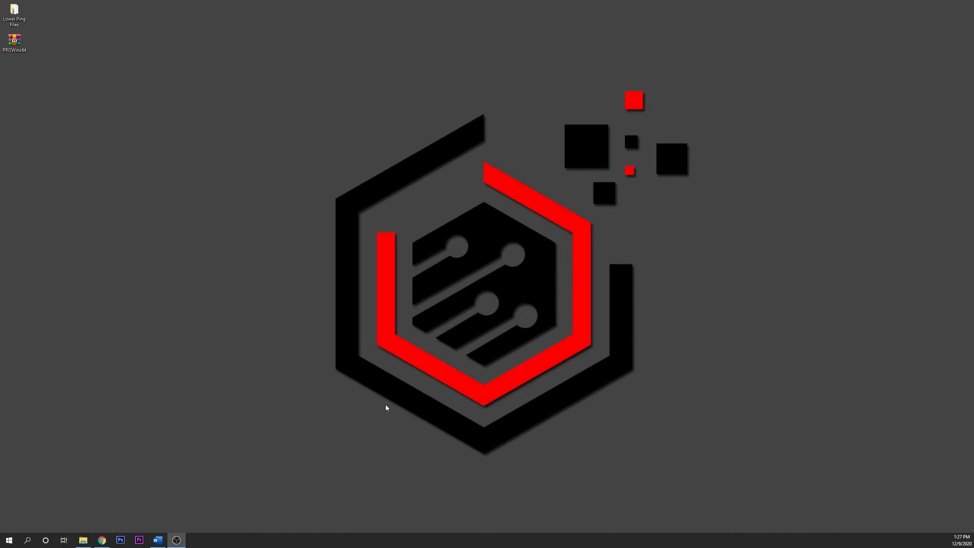
pyautogui.moveTo(294, 415)
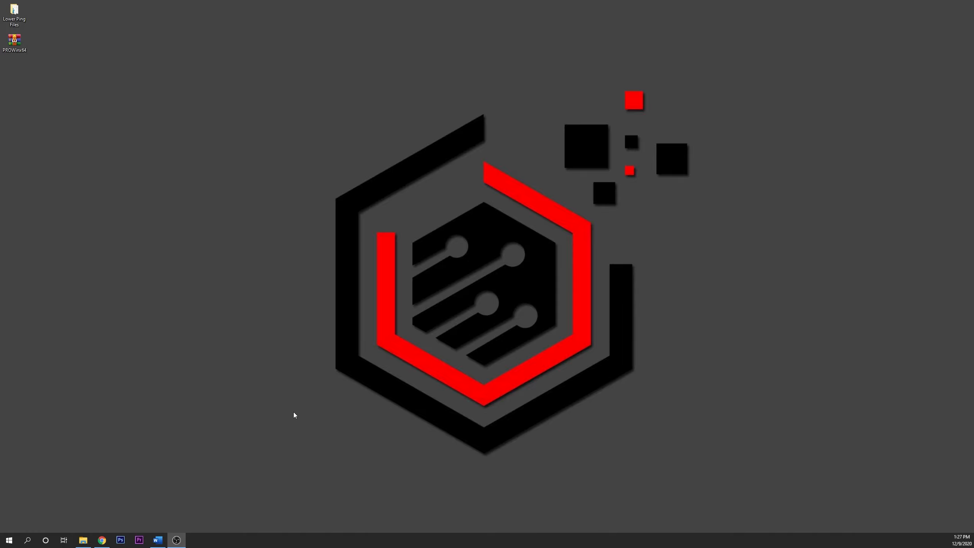
# From the Lower Ping Files folder, merge Disable Delivery Optimization and select Reinforce Network Priorities.
pyautogui.doubleClick(13, 12)
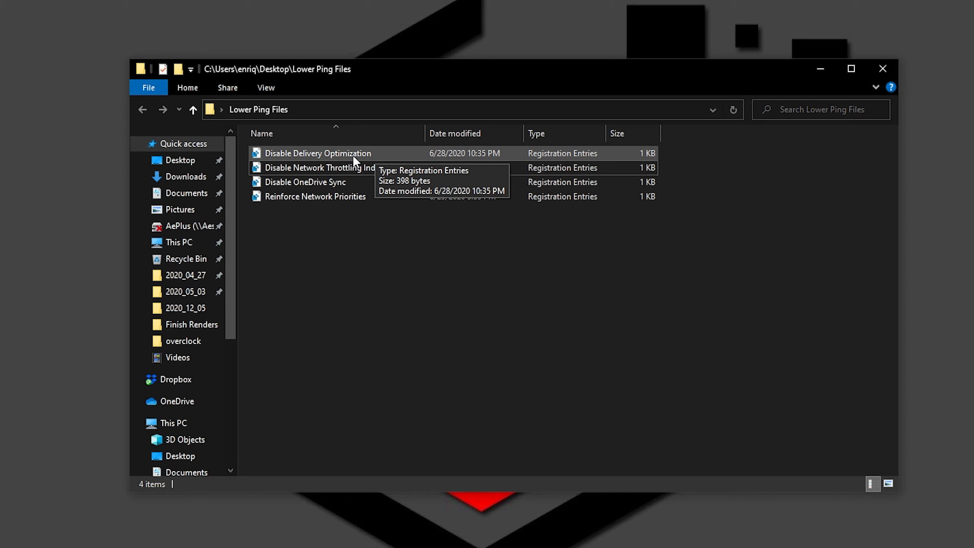
pyautogui.doubleClick(318, 153)
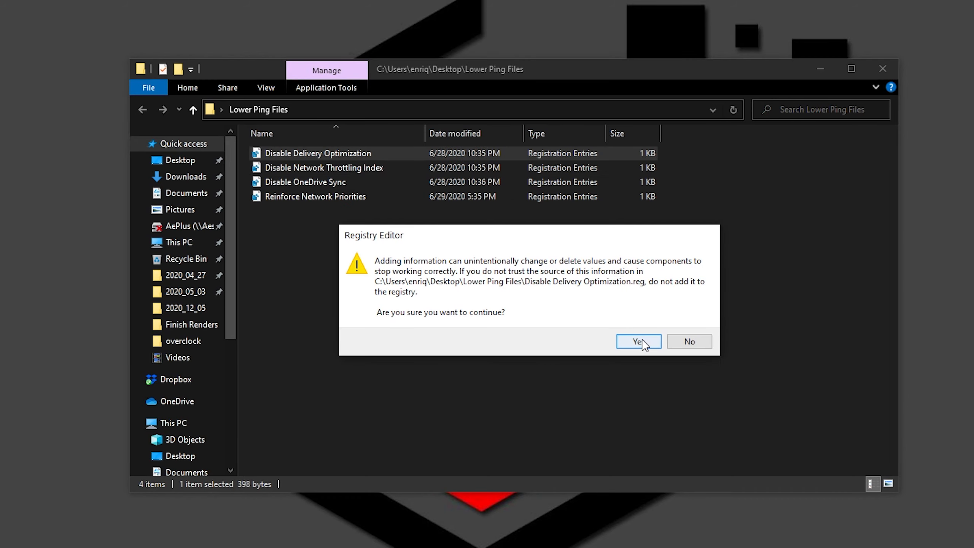
pyautogui.click(638, 342)
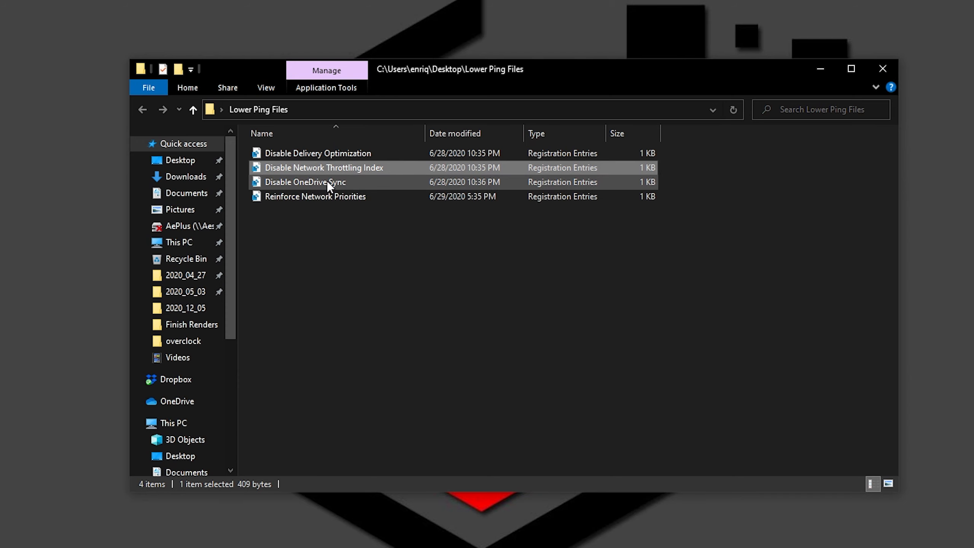
pyautogui.moveTo(305, 181)
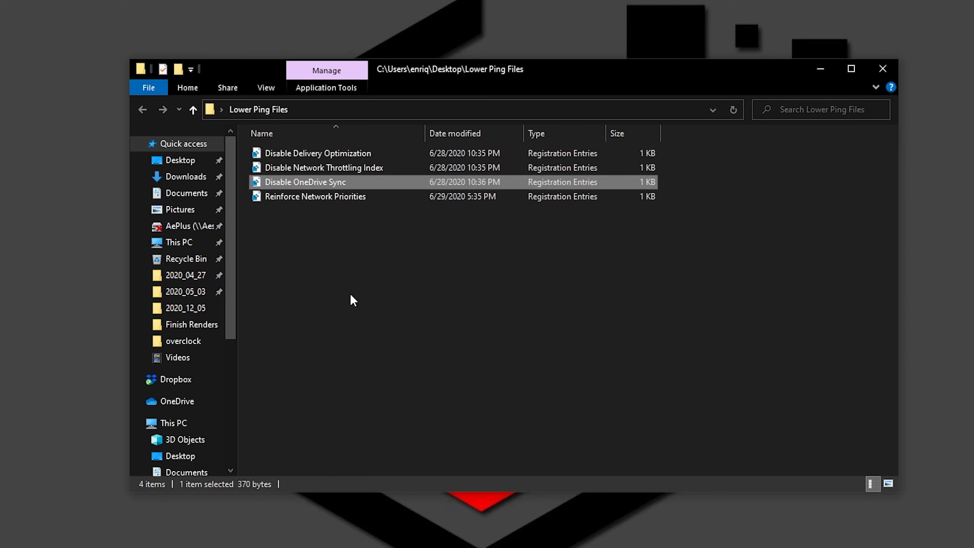
pyautogui.moveTo(315, 196)
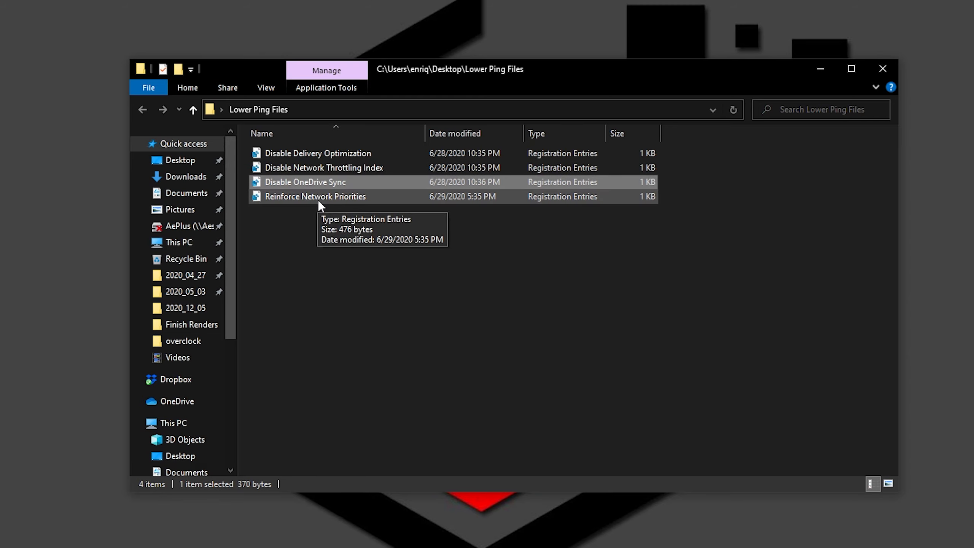
pyautogui.click(315, 196)
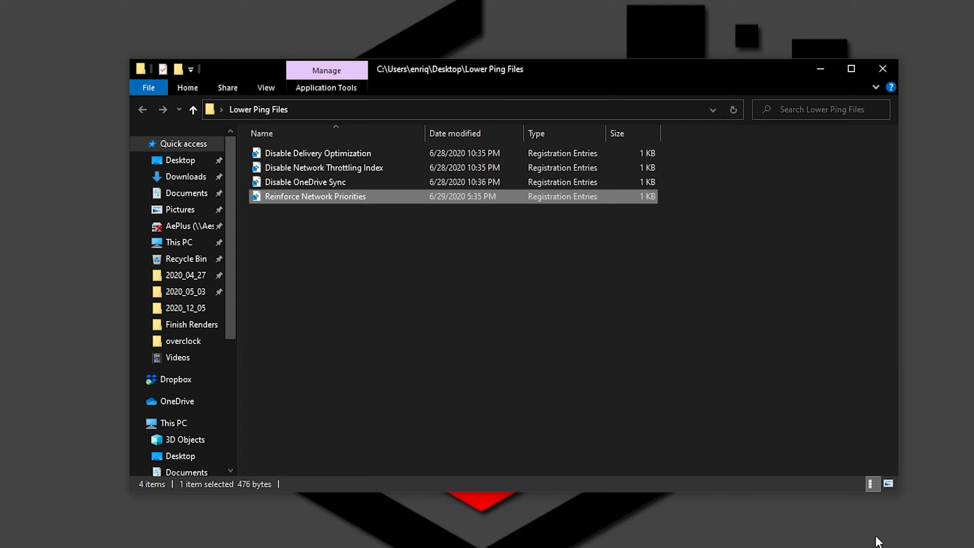